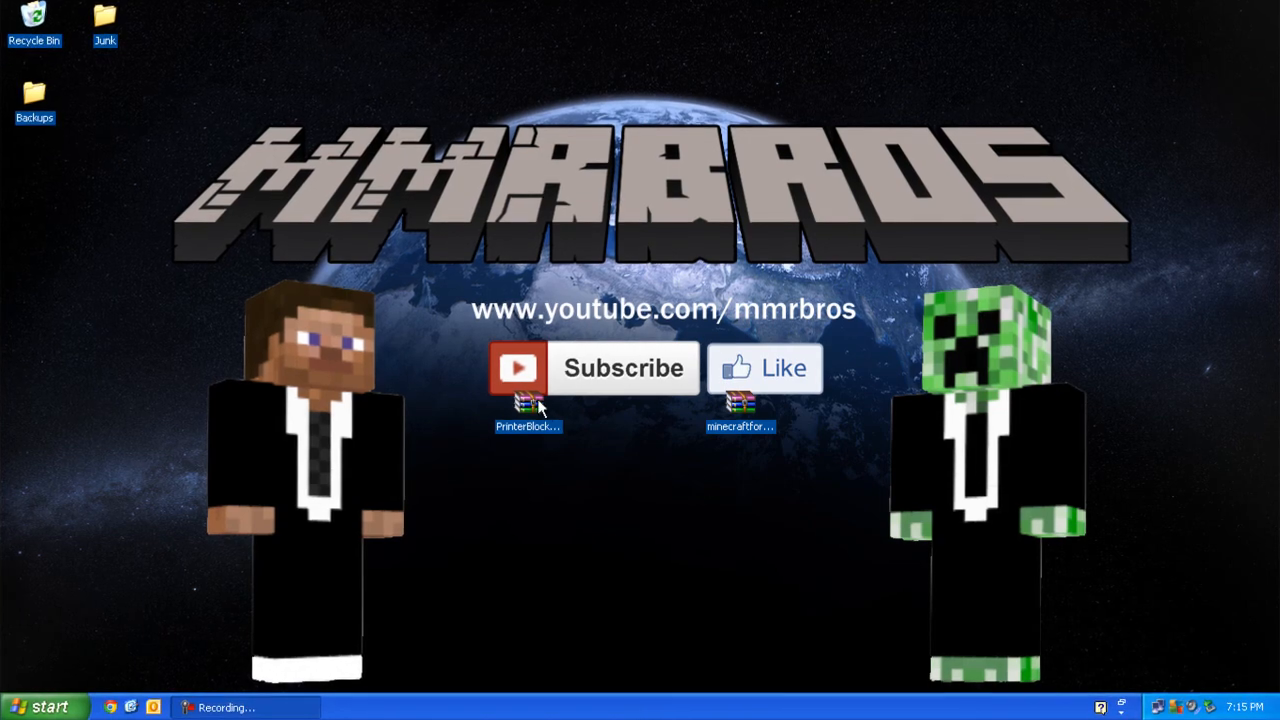
- Navigate via %appdata% into .minecraft/bin and open minecraft.jar with WinRAR
{"action": "left_click", "coordinate": [524, 400]}
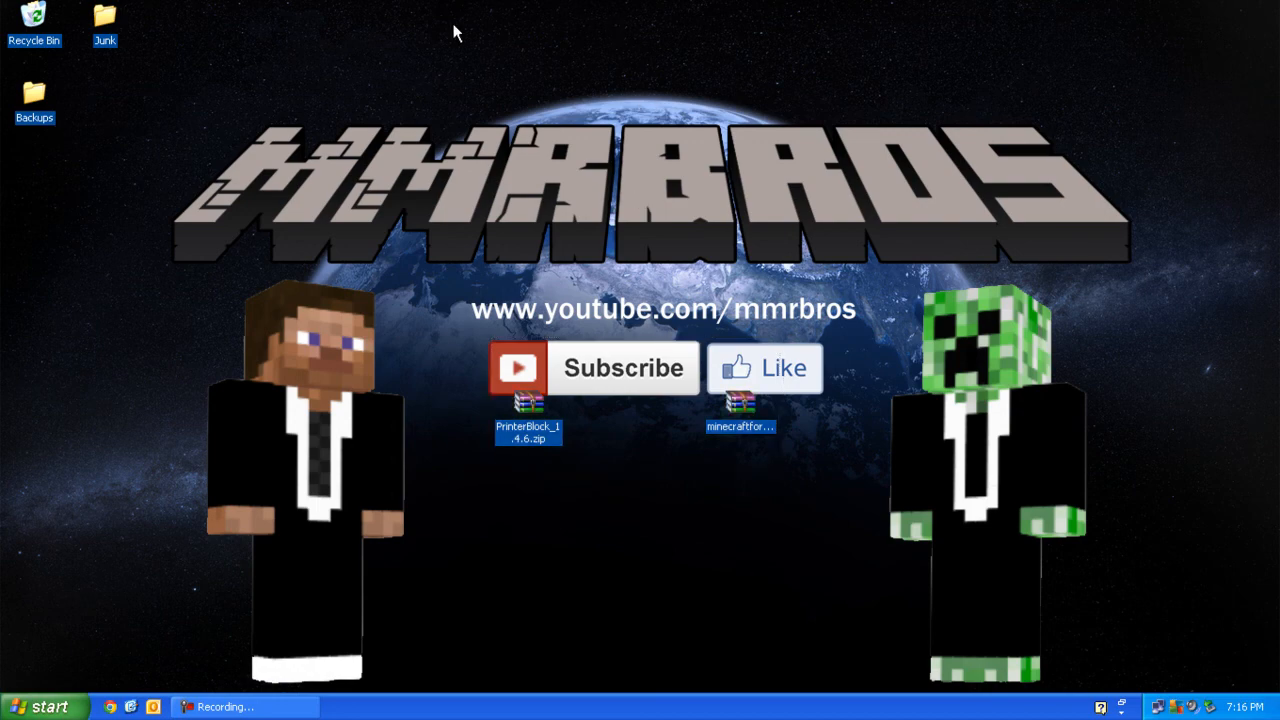
{"action": "type", "text": "%appdata%"}
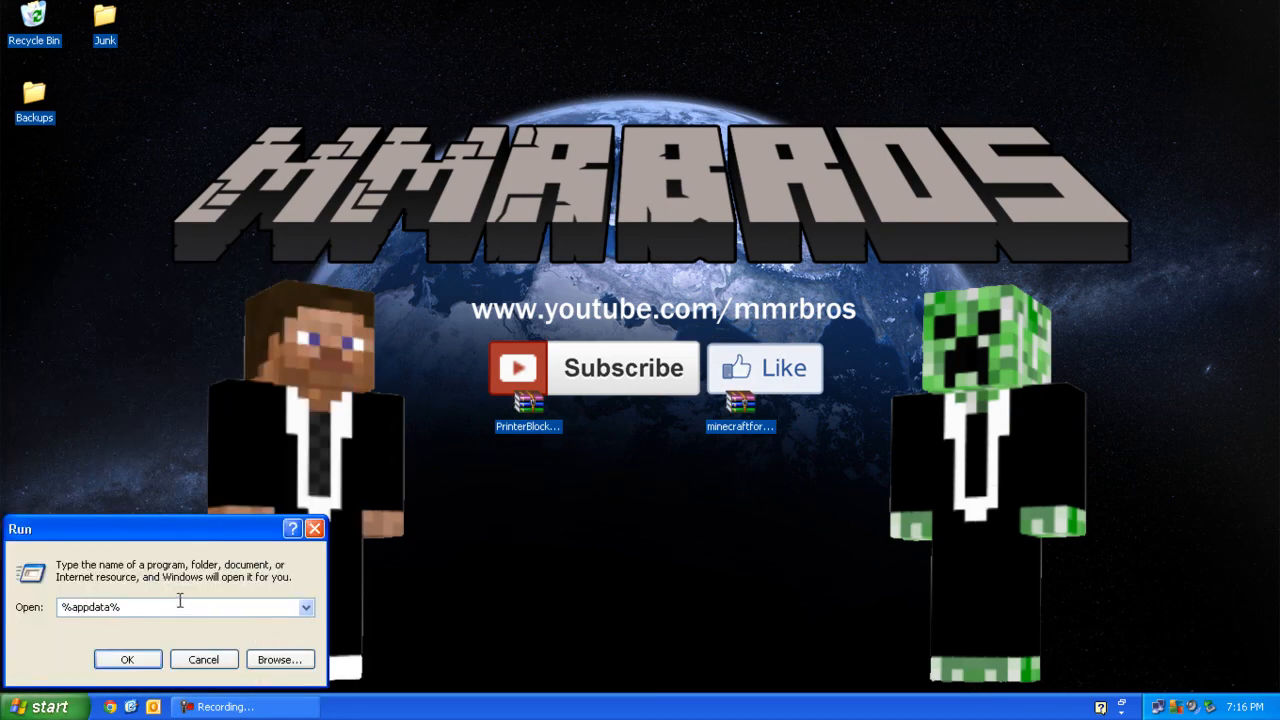
{"action": "left_click", "coordinate": [128, 660]}
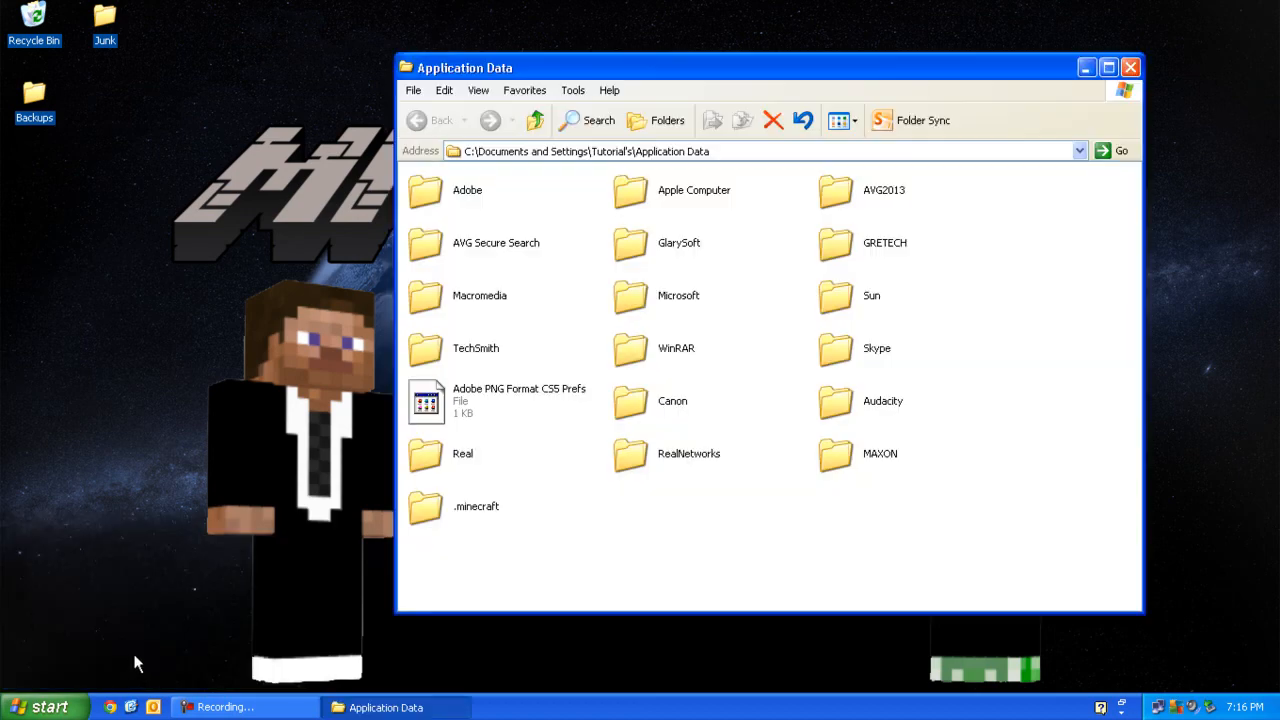
{"action": "double_click", "coordinate": [428, 506]}
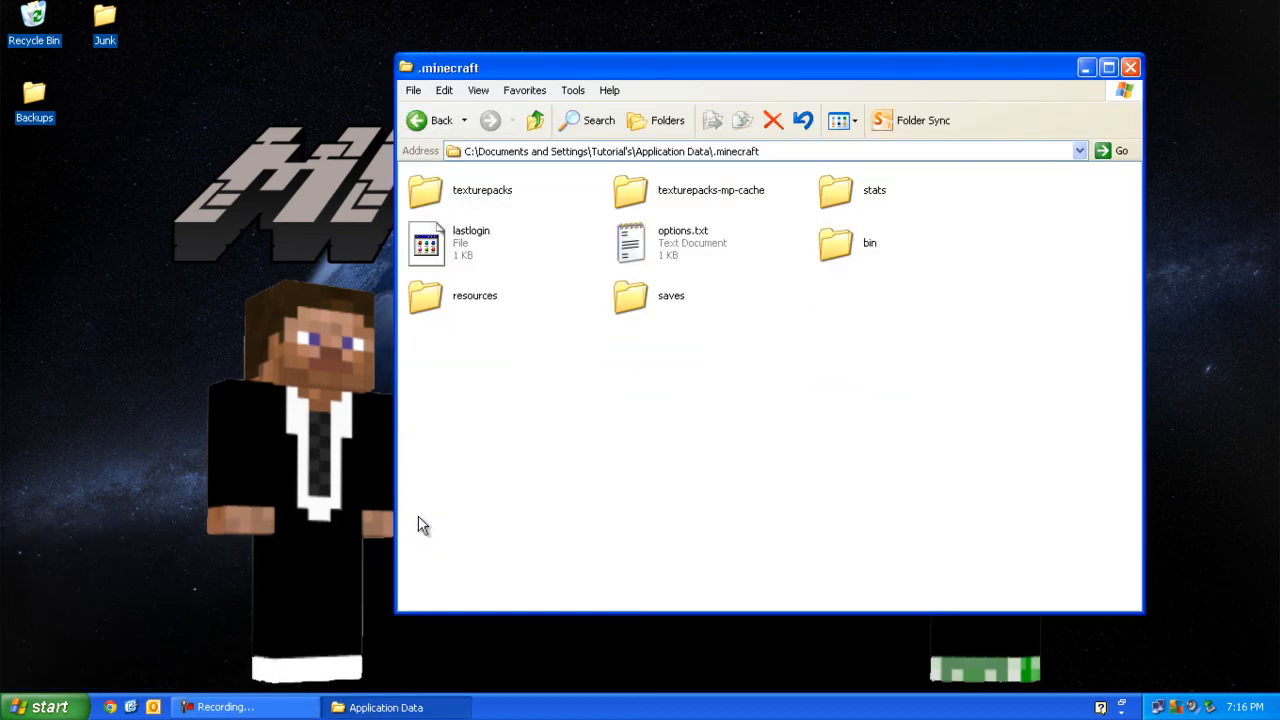
{"action": "double_click", "coordinate": [836, 242]}
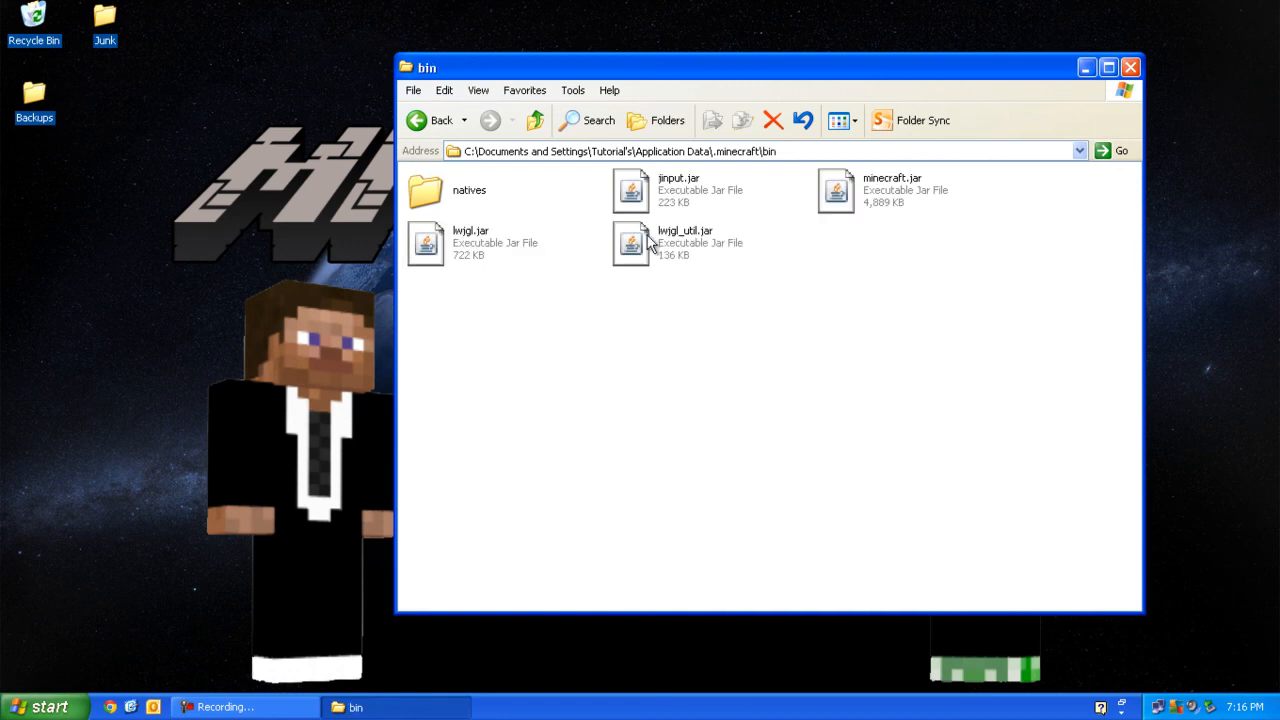
{"action": "right_click", "coordinate": [832, 190]}
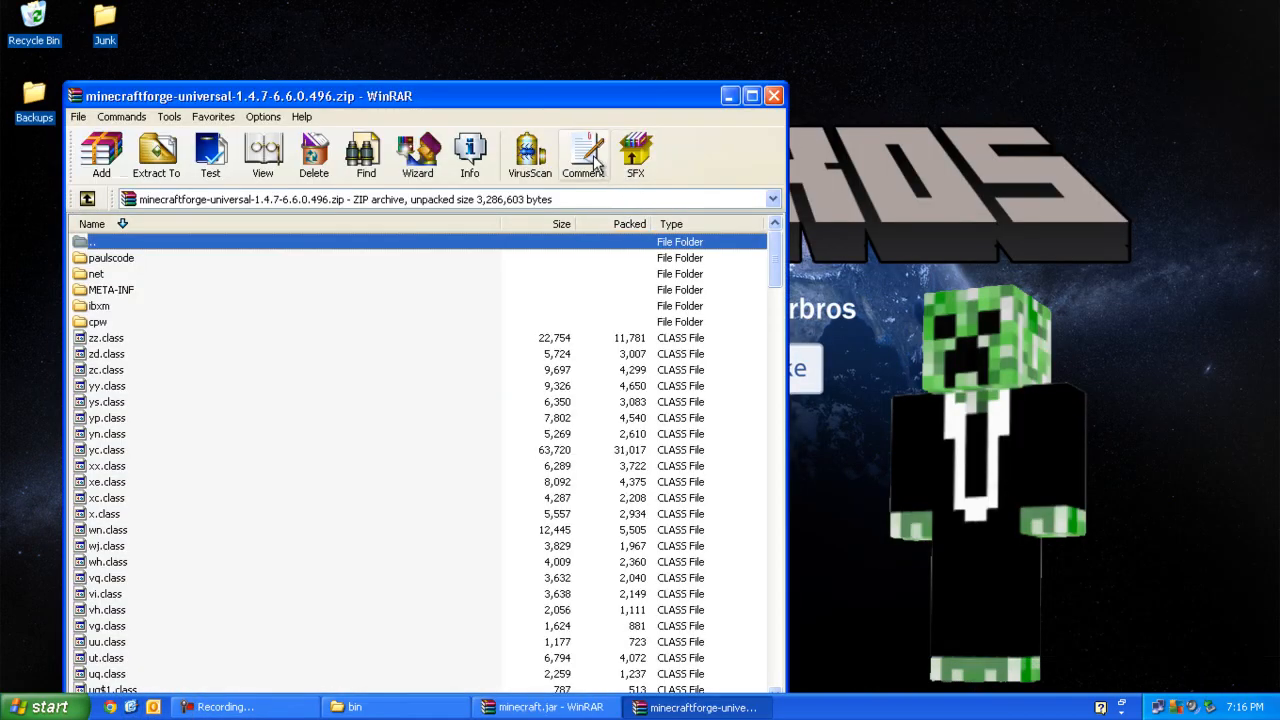
- Select all files in the Forge universal zip and drag them into minecraft.jar
{"action": "left_click_drag", "start_coordinate": [240, 96], "coordinate": [180, 32]}
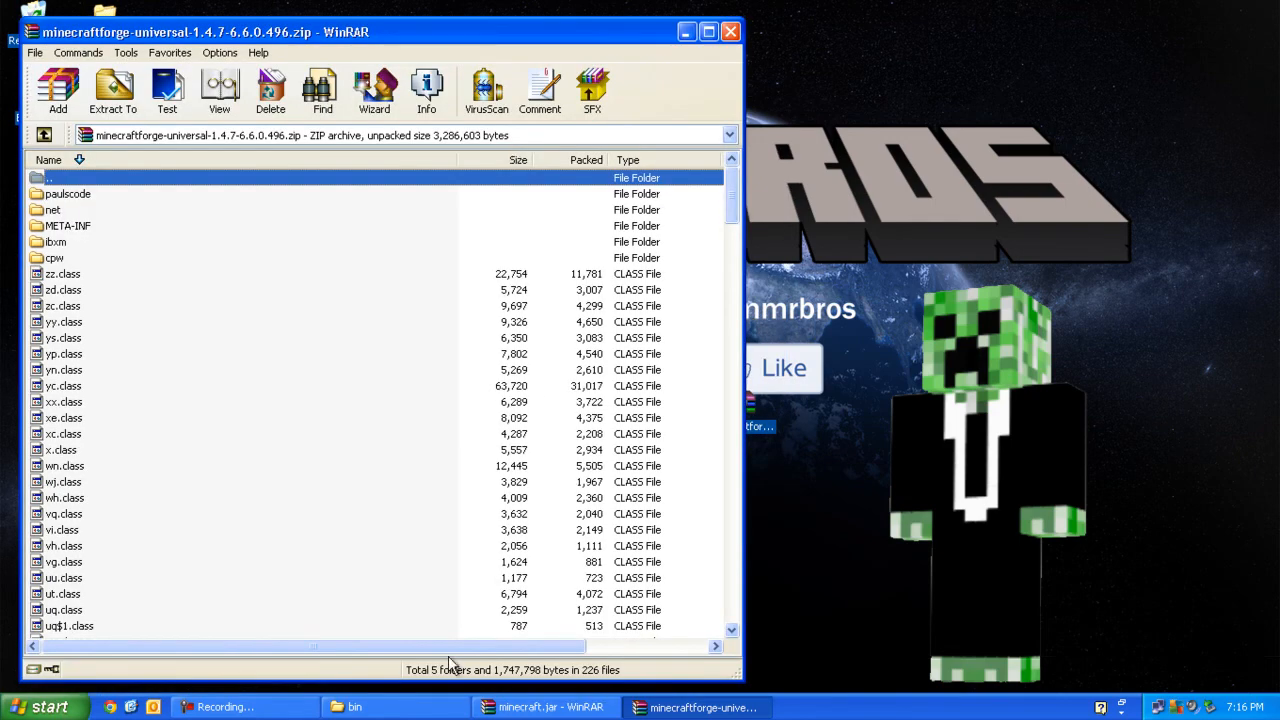
{"action": "left_click", "coordinate": [62, 288]}
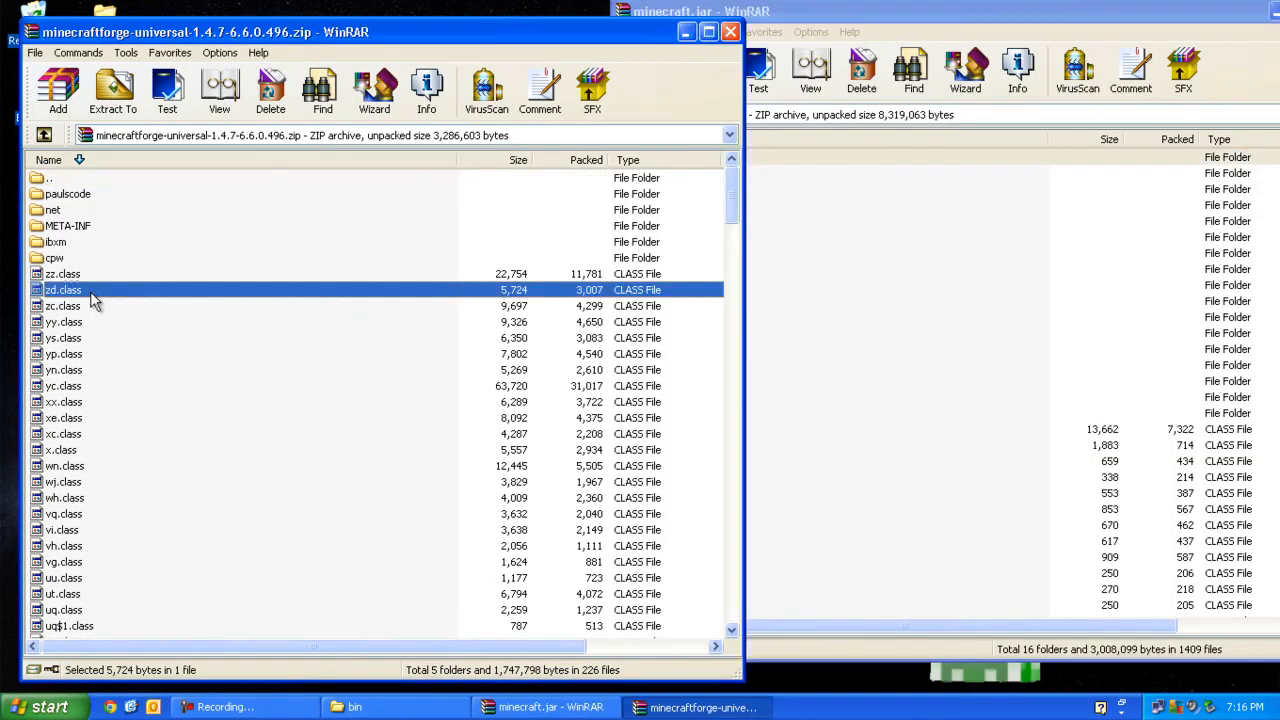
{"action": "key", "text": "ctrl+a"}
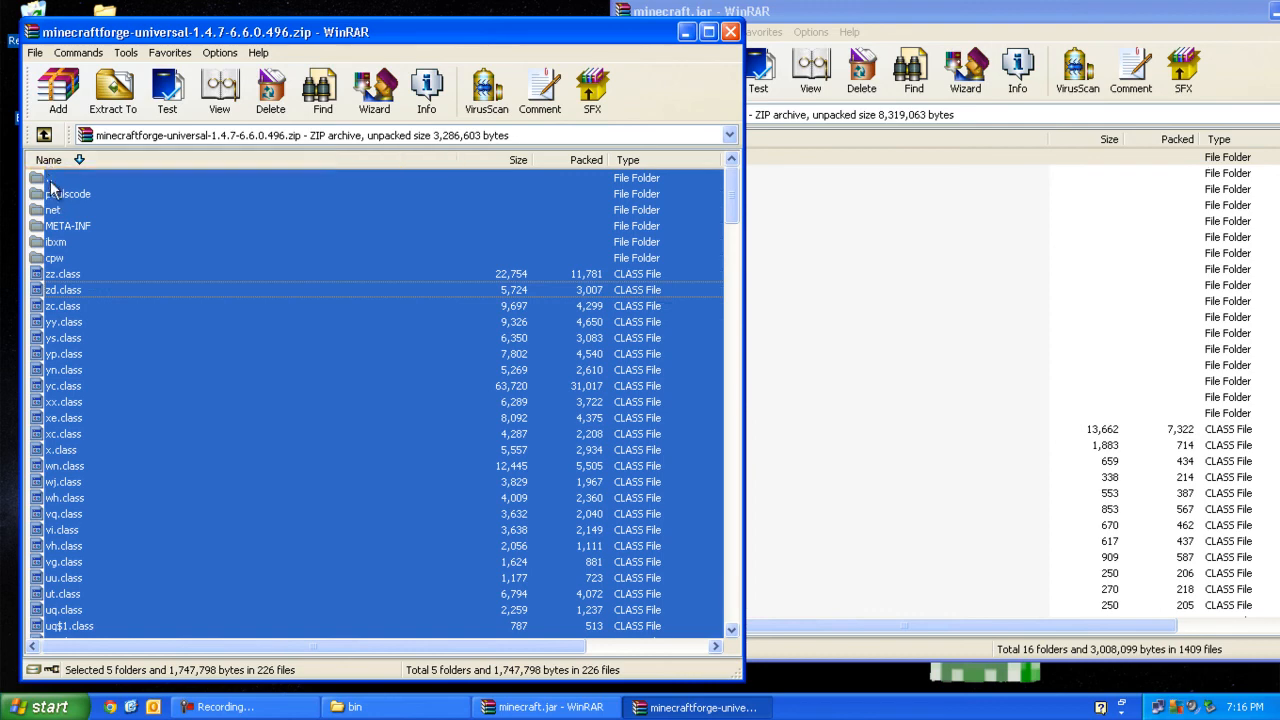
{"action": "left_click", "coordinate": [112, 84]}
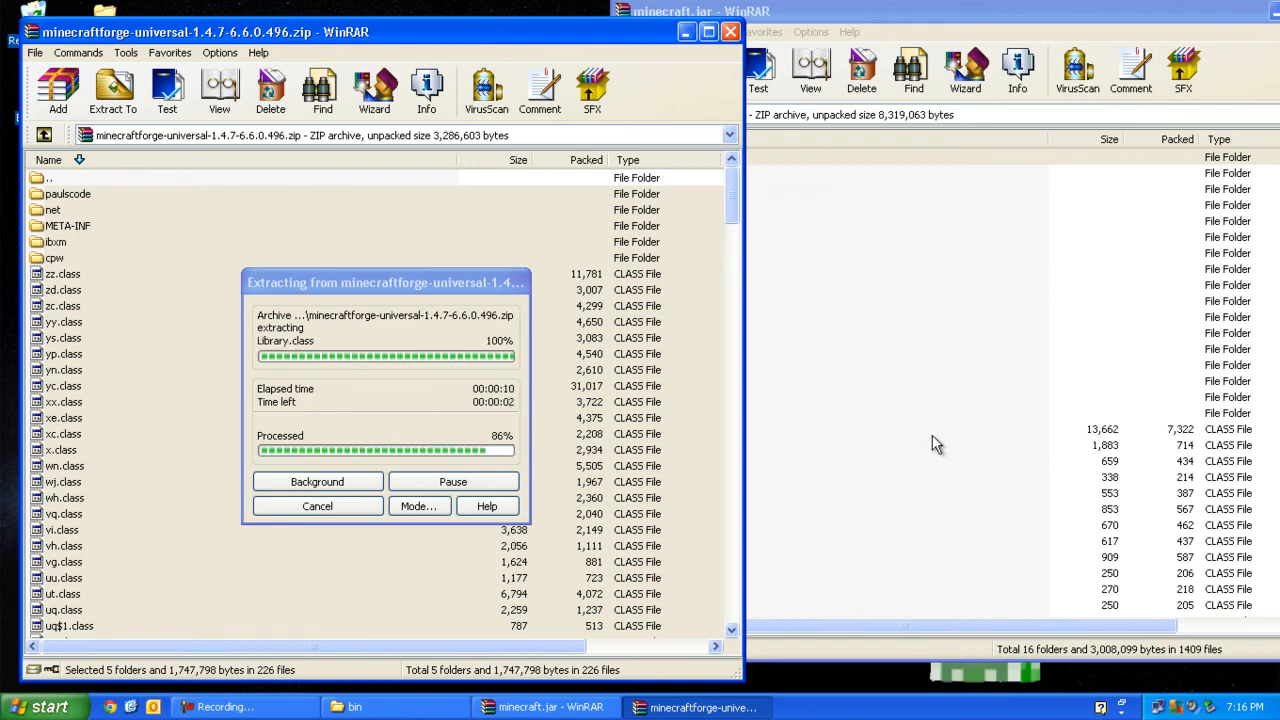
- Confirm adding the Forge files to minecraft.jar and delete its META-INF folder
{"action": "left_click", "coordinate": [636, 70]}
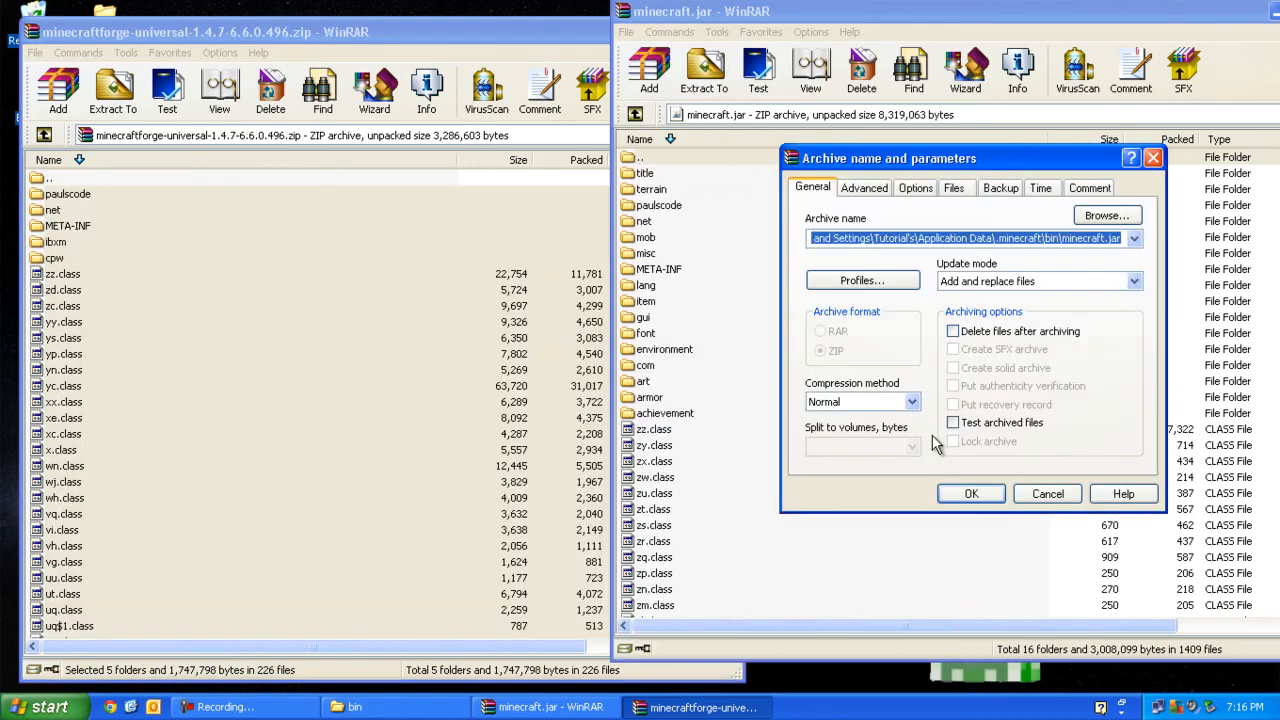
{"action": "left_click", "coordinate": [972, 492]}
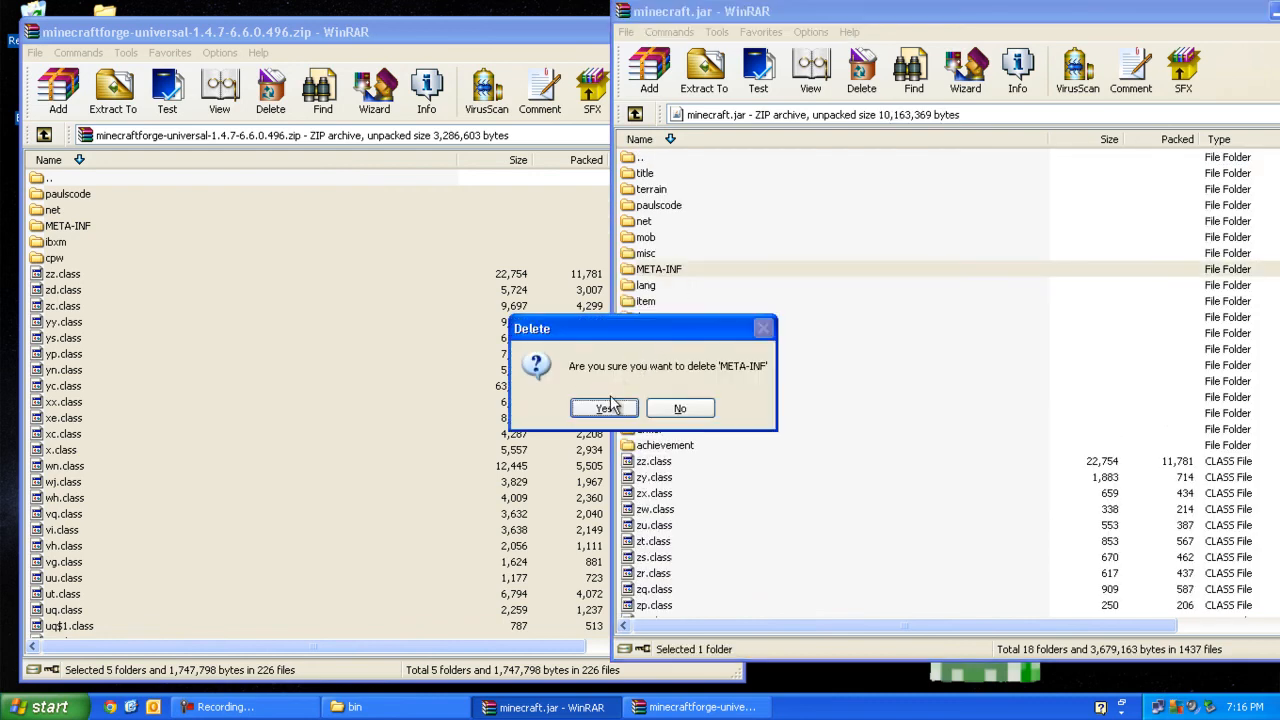
{"action": "left_click", "coordinate": [604, 408]}
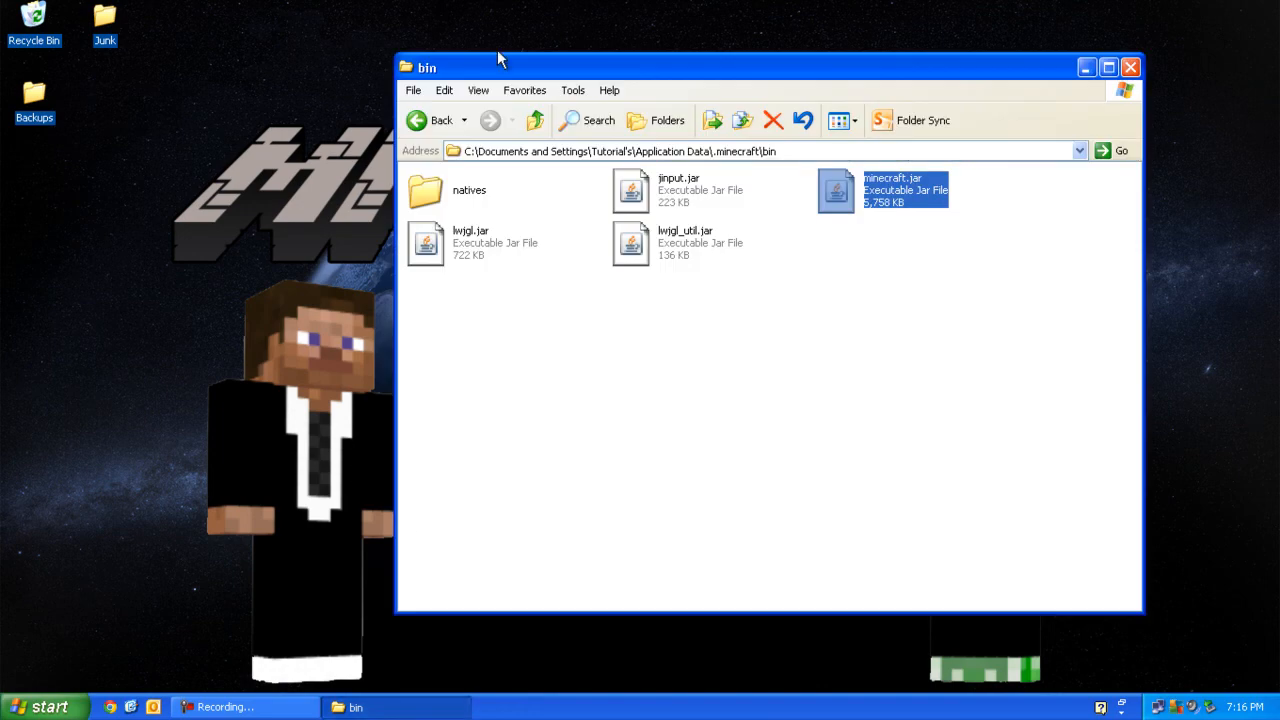
- Create a folder named mods inside .minecraft and open it
{"action": "left_click", "coordinate": [532, 120]}
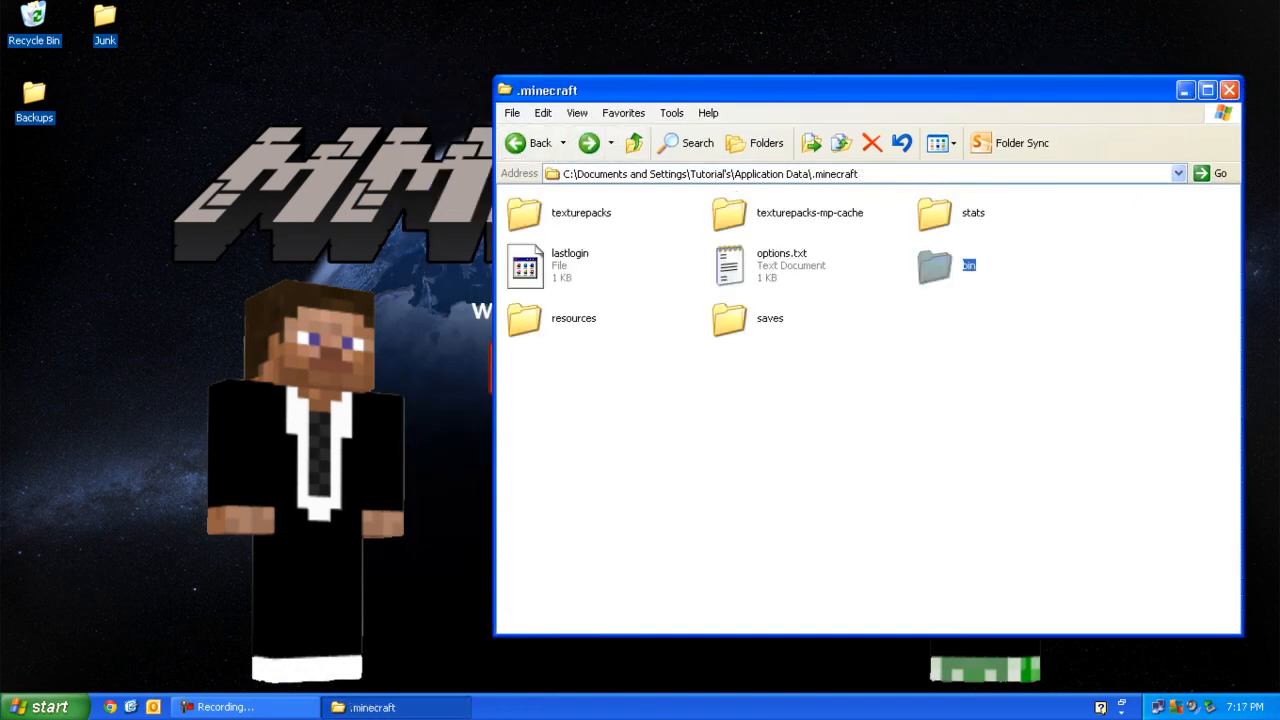
{"action": "right_click", "coordinate": [744, 412]}
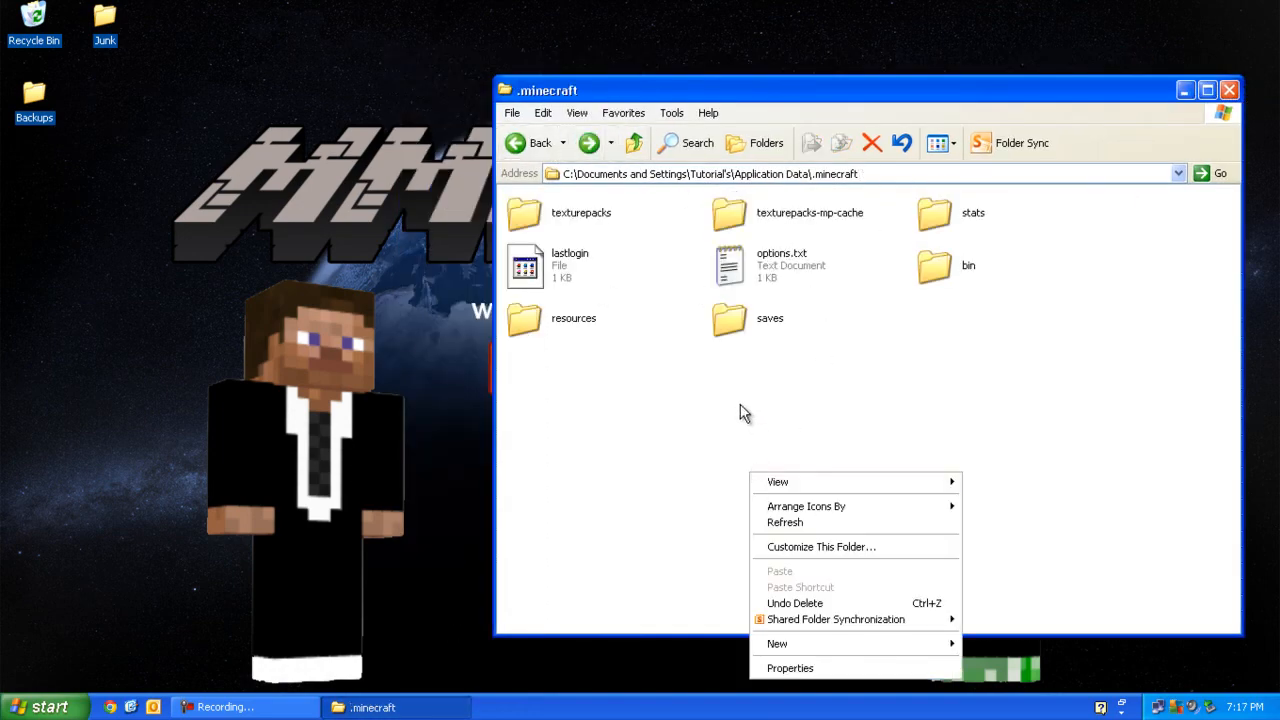
{"action": "mouse_move", "coordinate": [924, 648]}
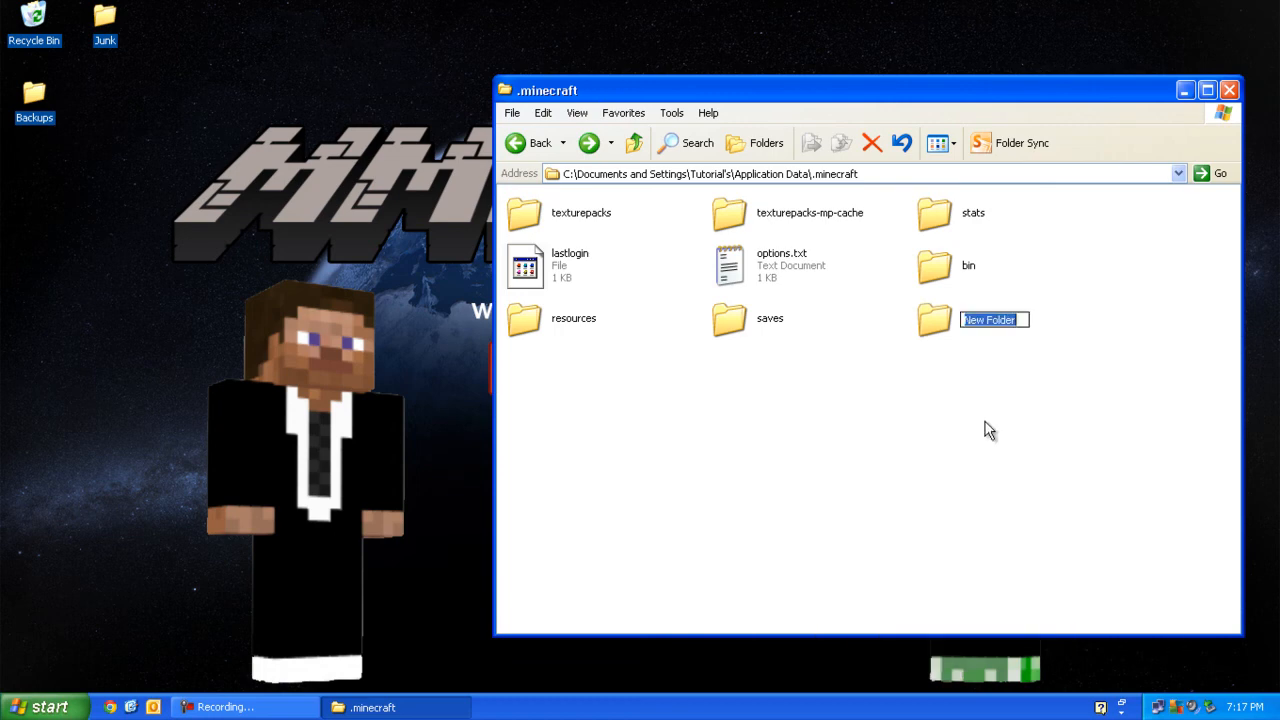
{"action": "type", "text": "mods"}
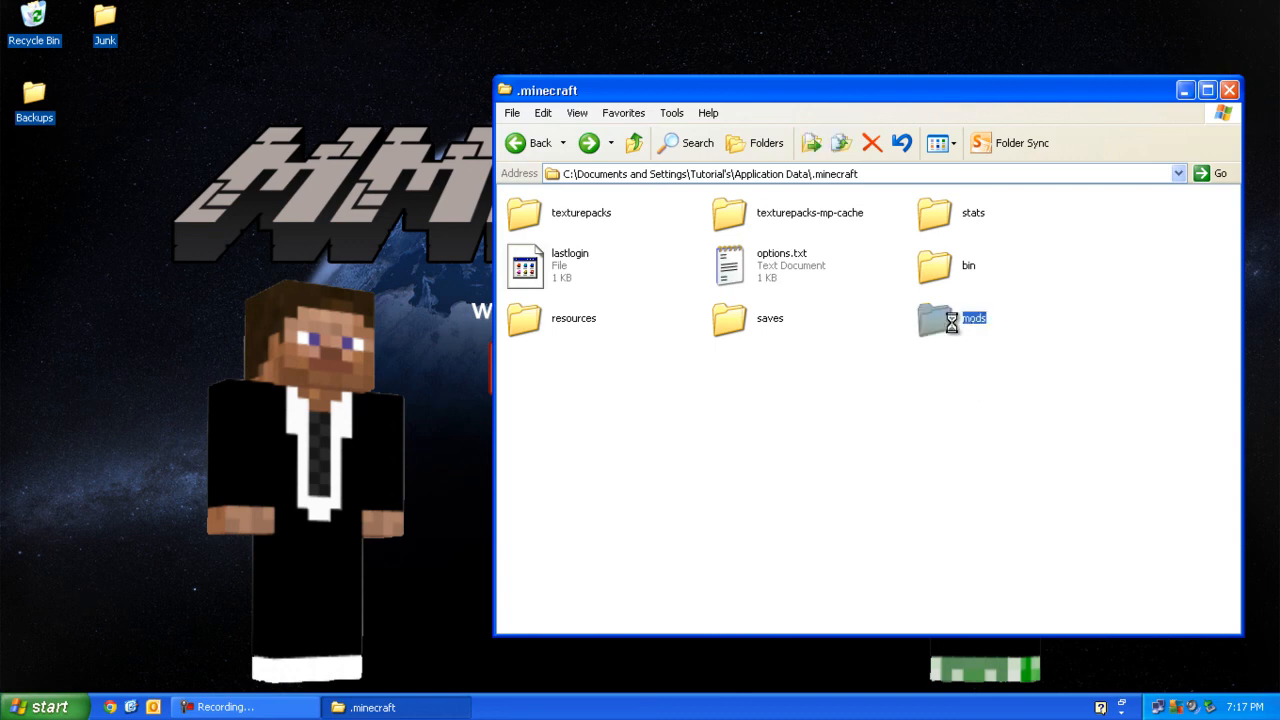
{"action": "double_click", "coordinate": [940, 318]}
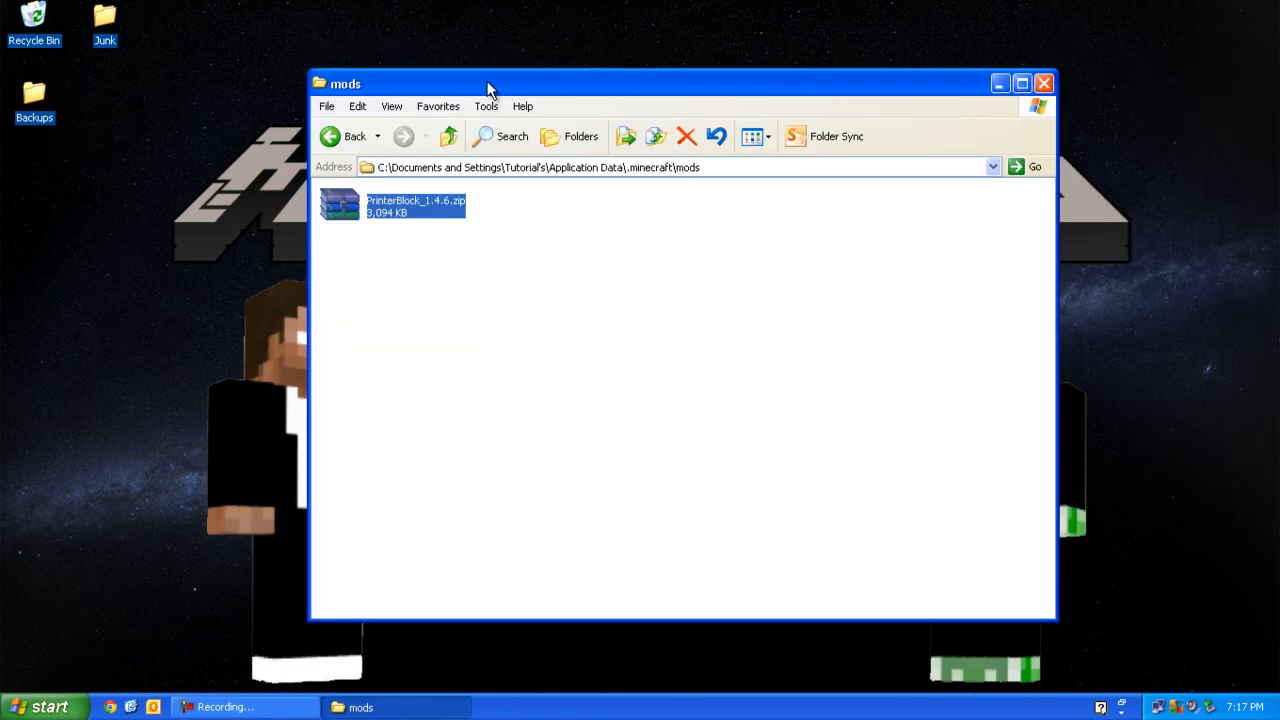
{"action": "mouse_move", "coordinate": [300, 688]}
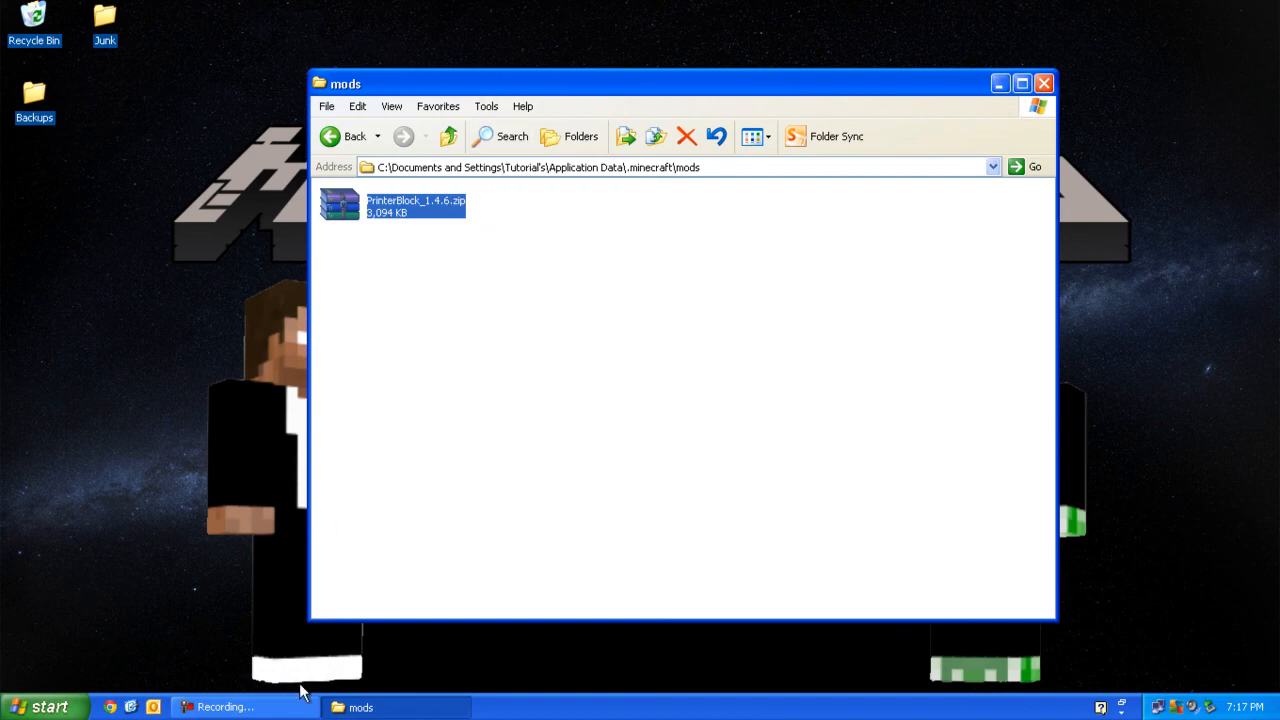